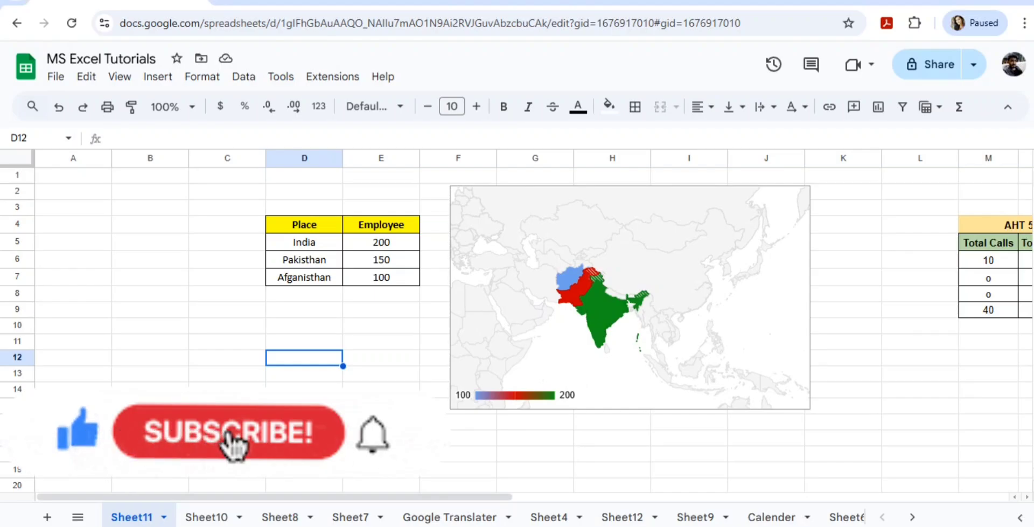
Select the India cell in the table and the existing map chart
click(230, 436)
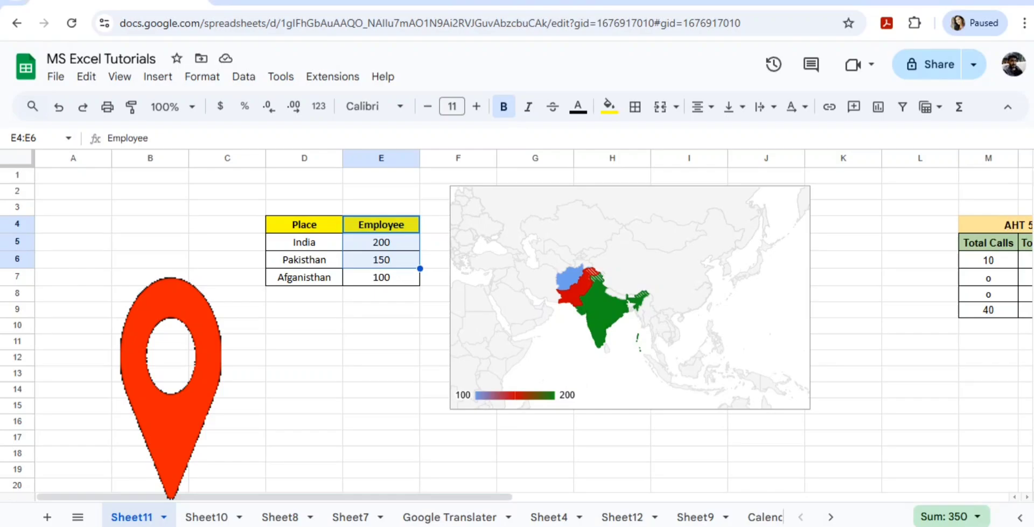
click(303, 224)
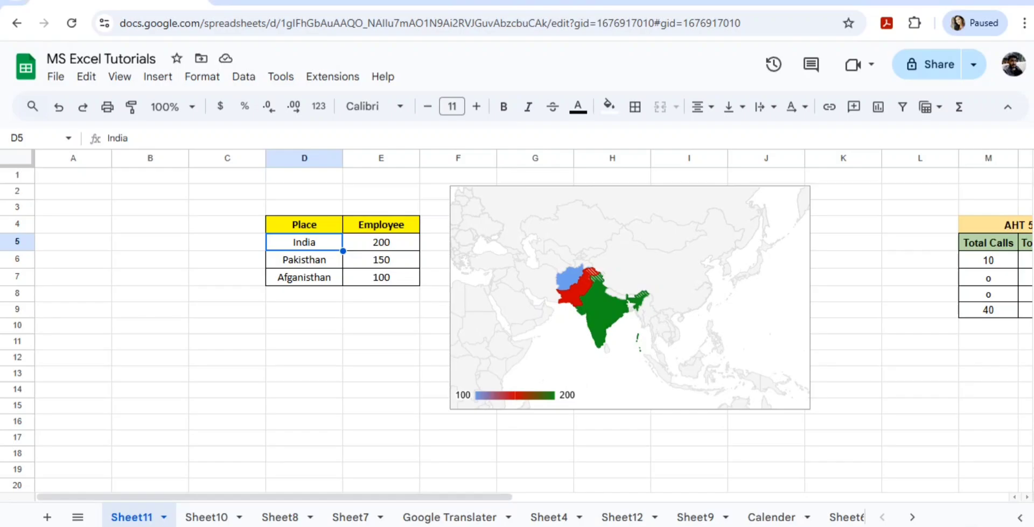
click(569, 277)
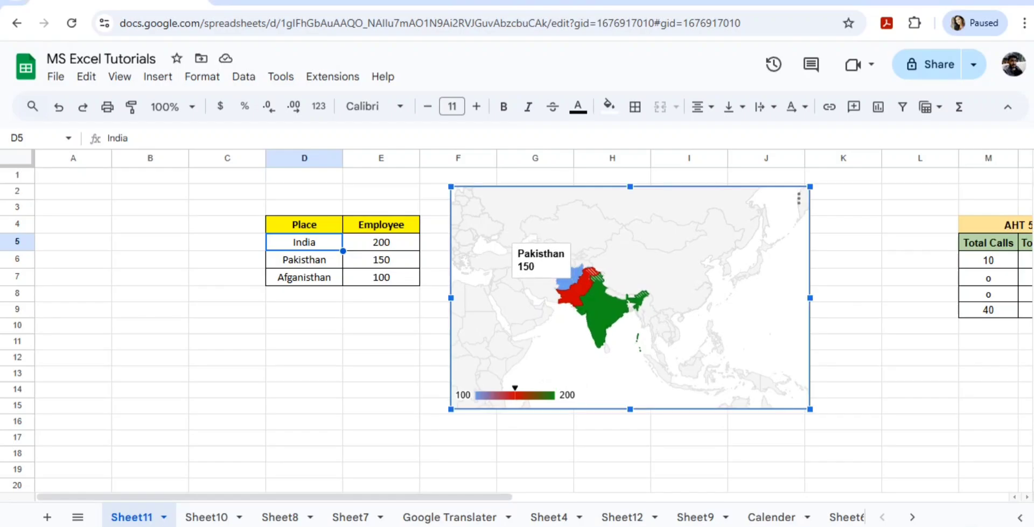
mouse_move(566, 285)
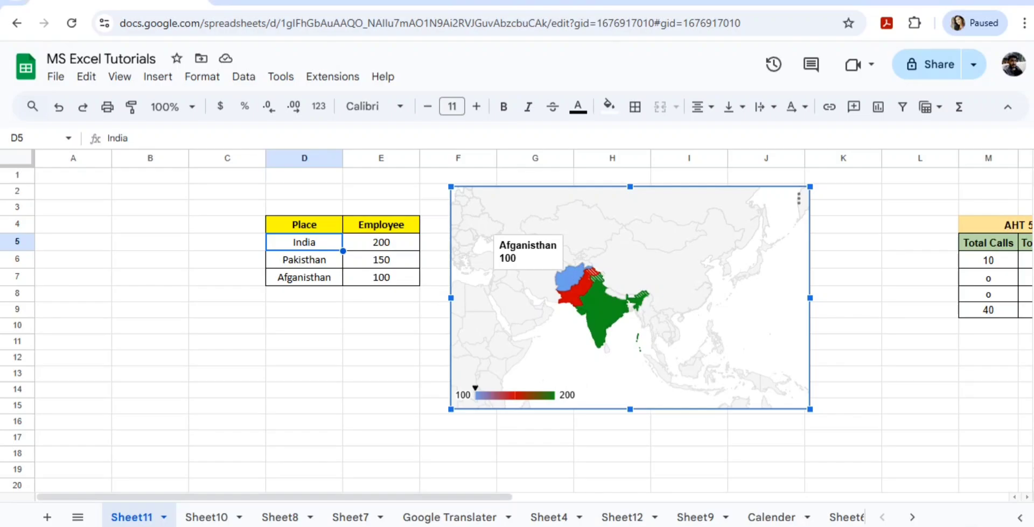
Replace Afganisthan with china in the Place column
click(304, 277)
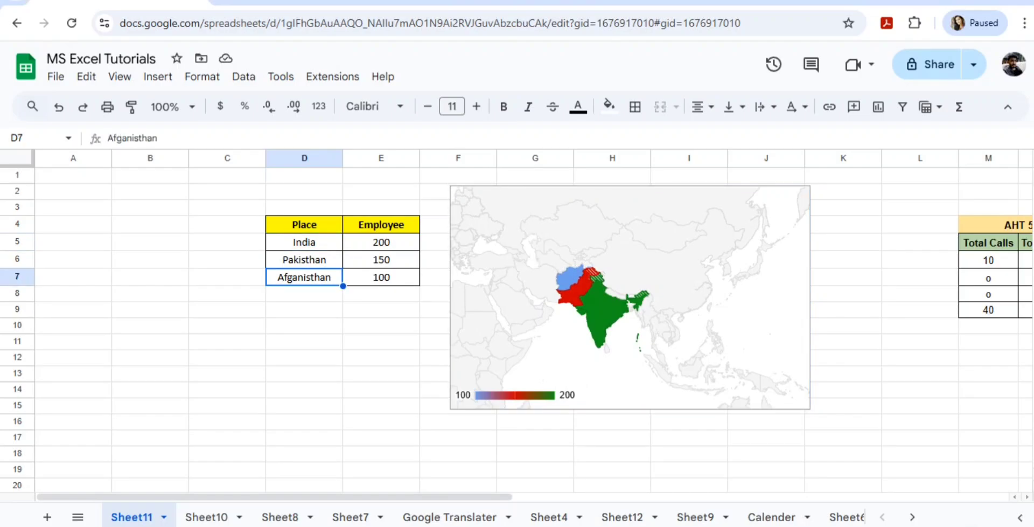
text(chinsa)
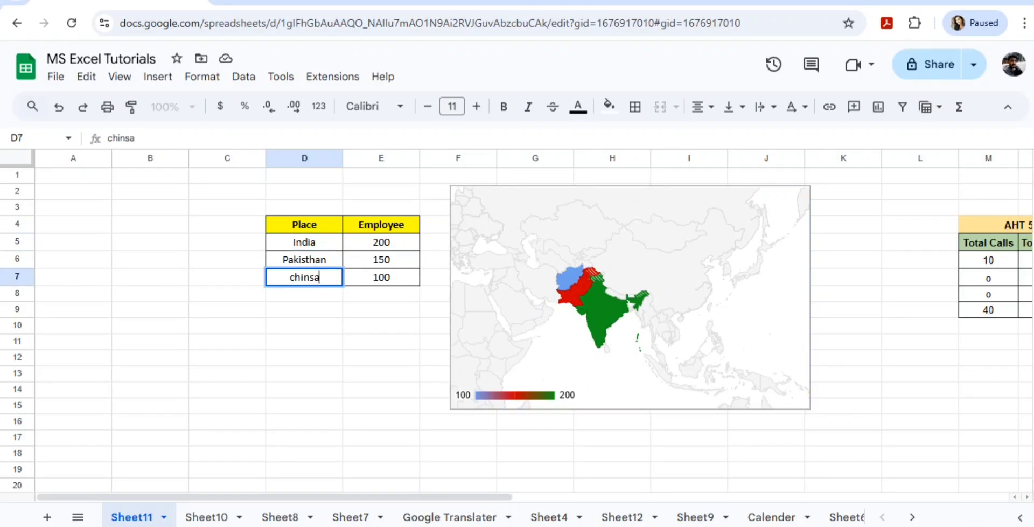
text(china)
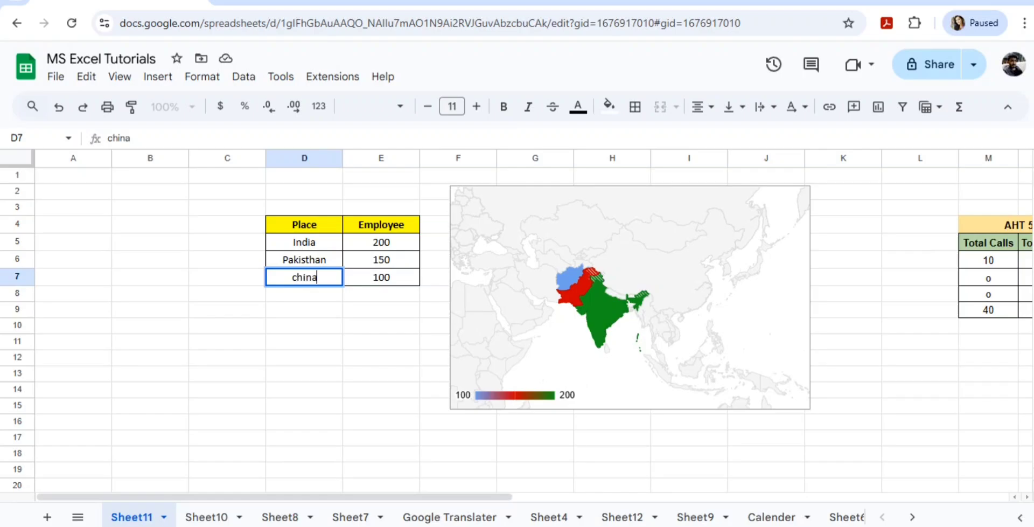
key(Enter)
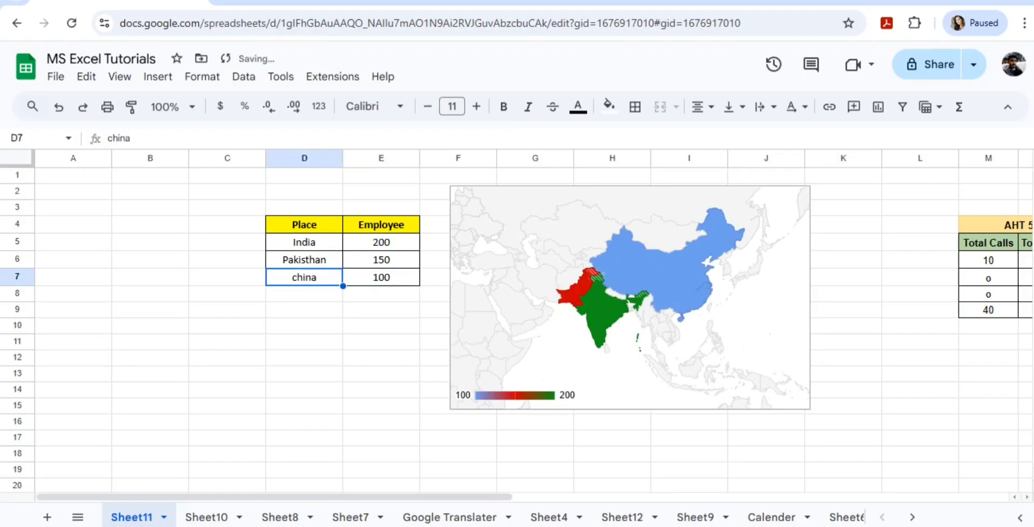
click(626, 302)
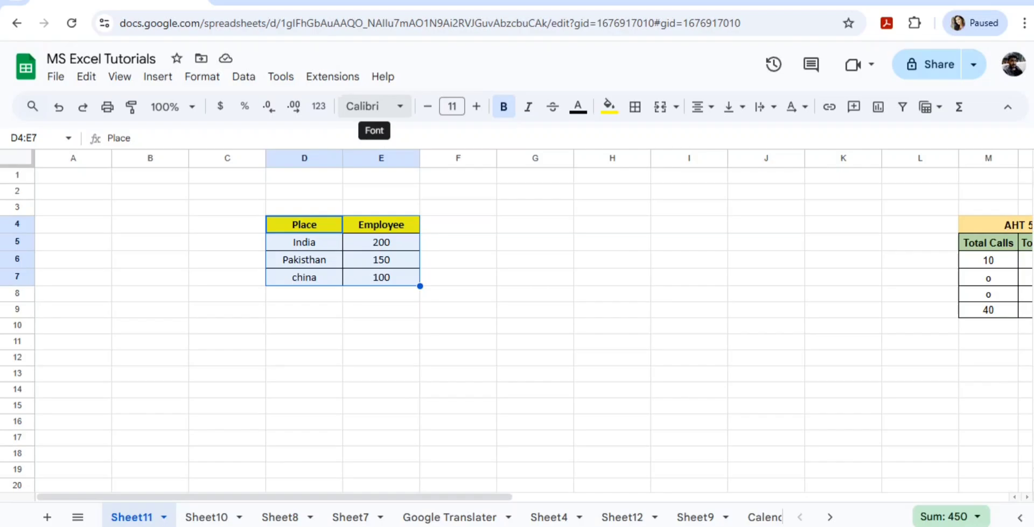
Insert a chart from the Place/Employee table and change its type to Geo chart
click(158, 76)
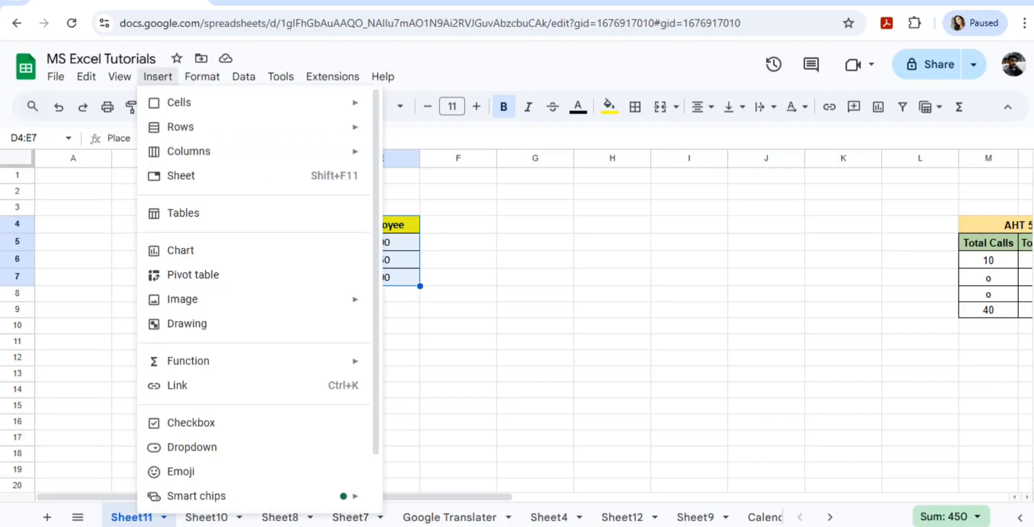
mouse_move(182, 250)
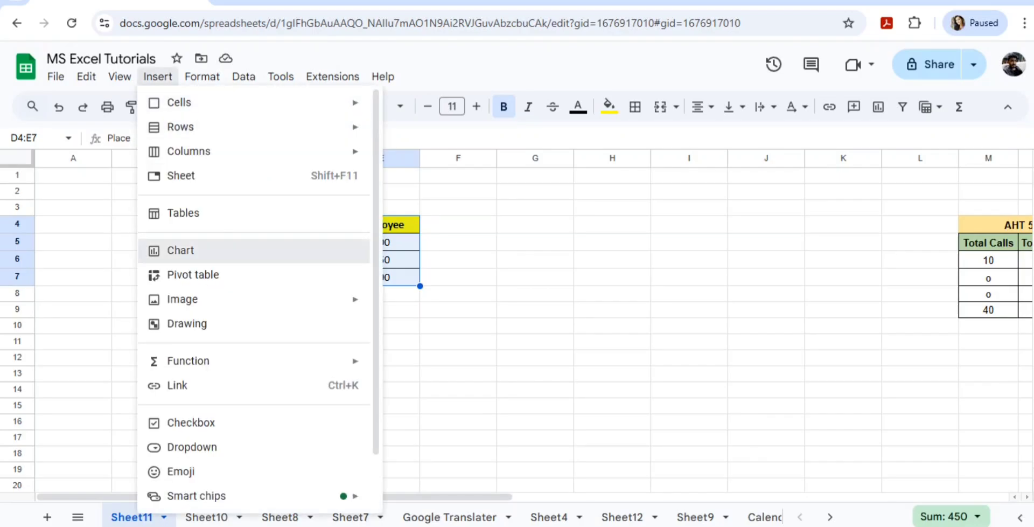
click(184, 250)
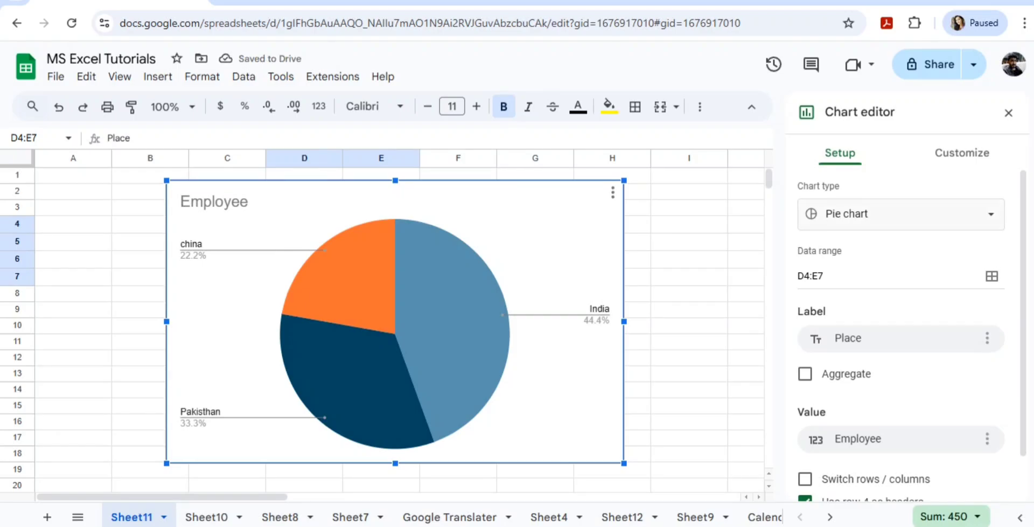
click(900, 214)
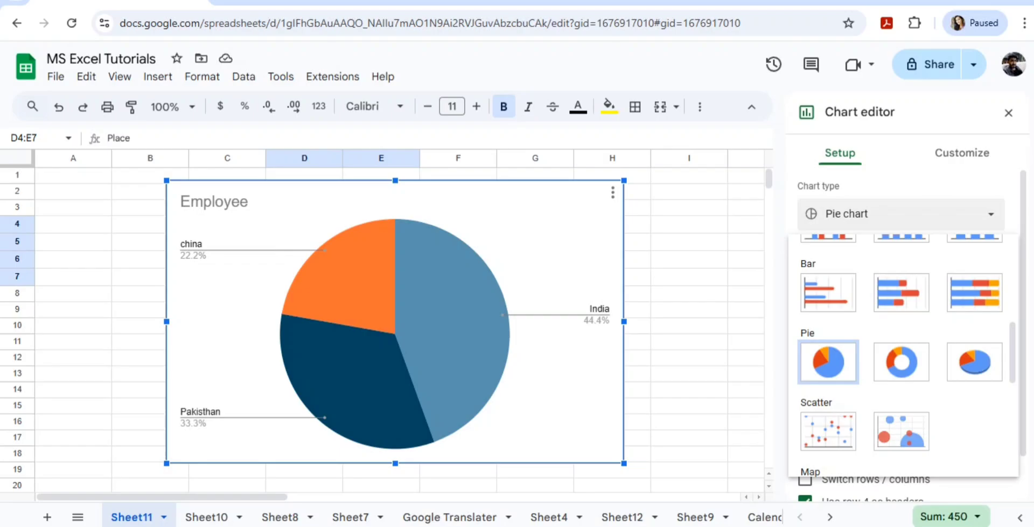
scroll(down, 3)
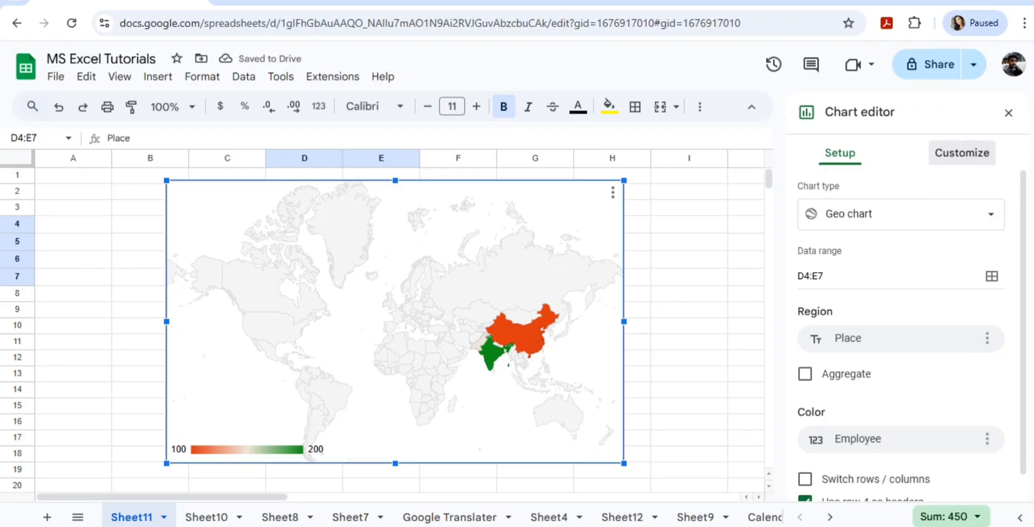
Switch the geo chart's Region to Asia, then back to World
click(961, 152)
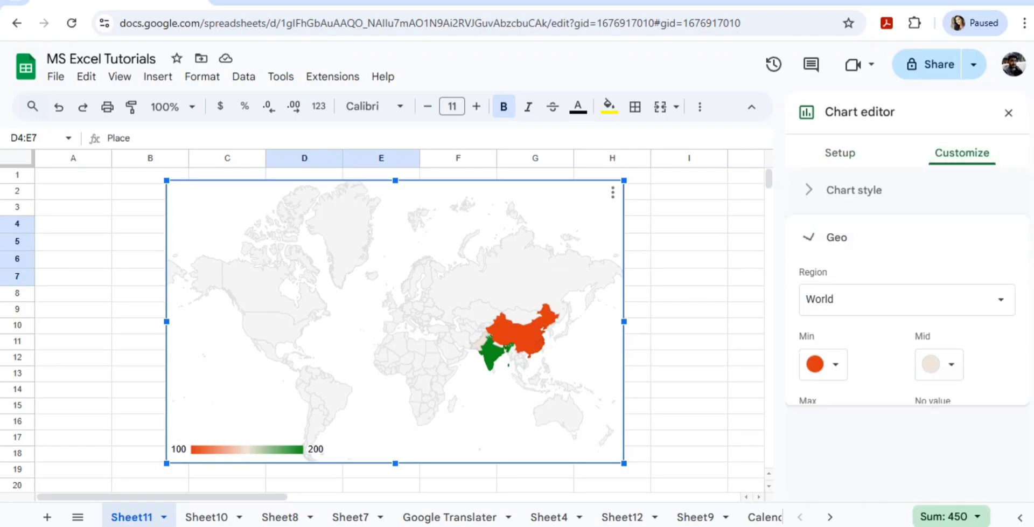
click(907, 300)
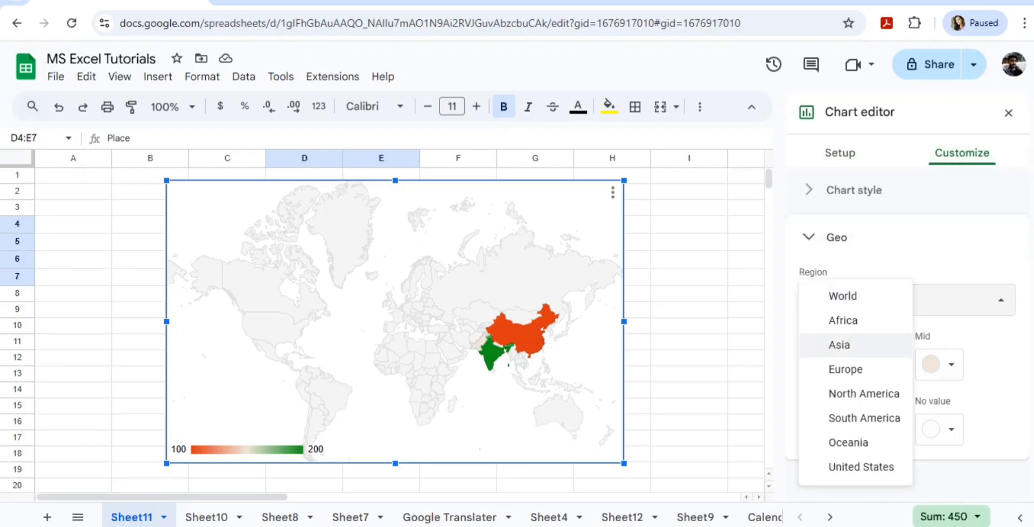
click(839, 344)
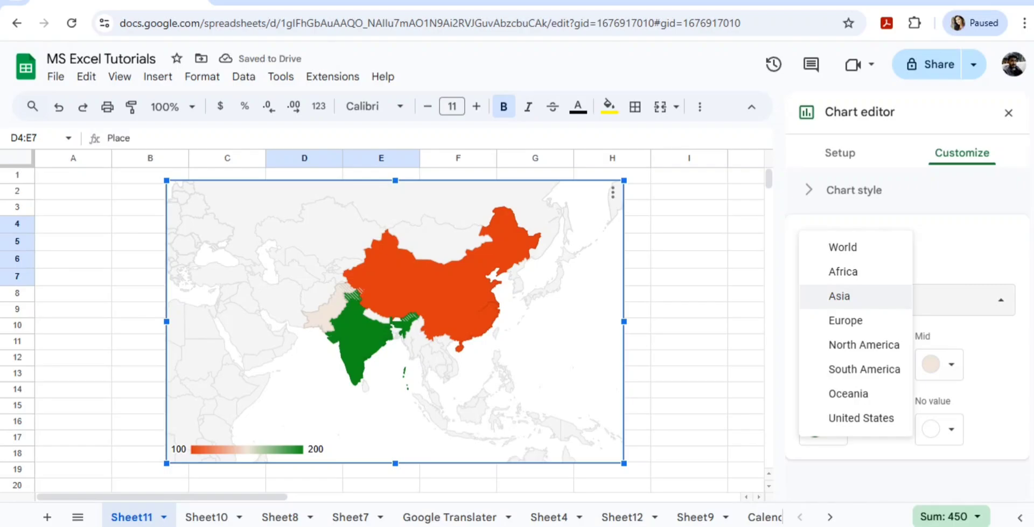
mouse_move(842, 247)
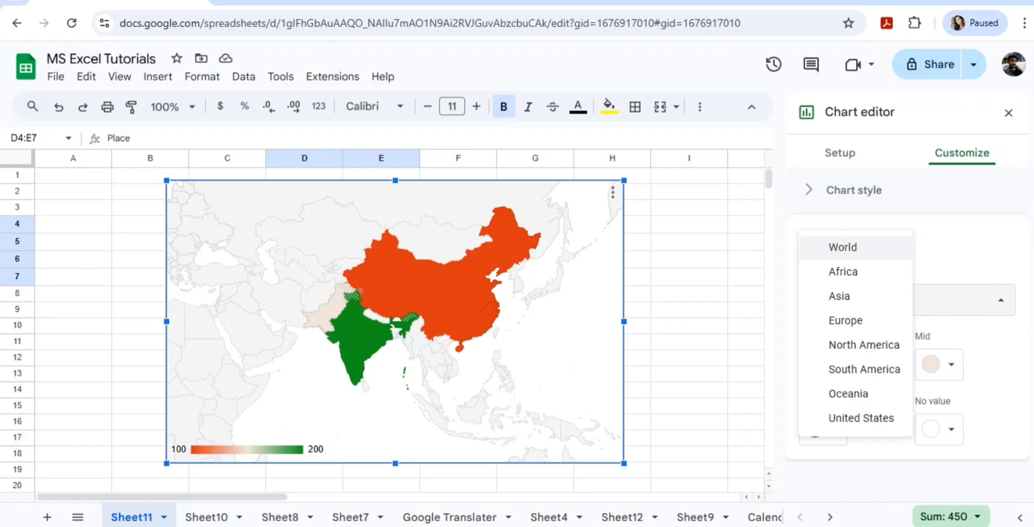
click(843, 247)
text(i)
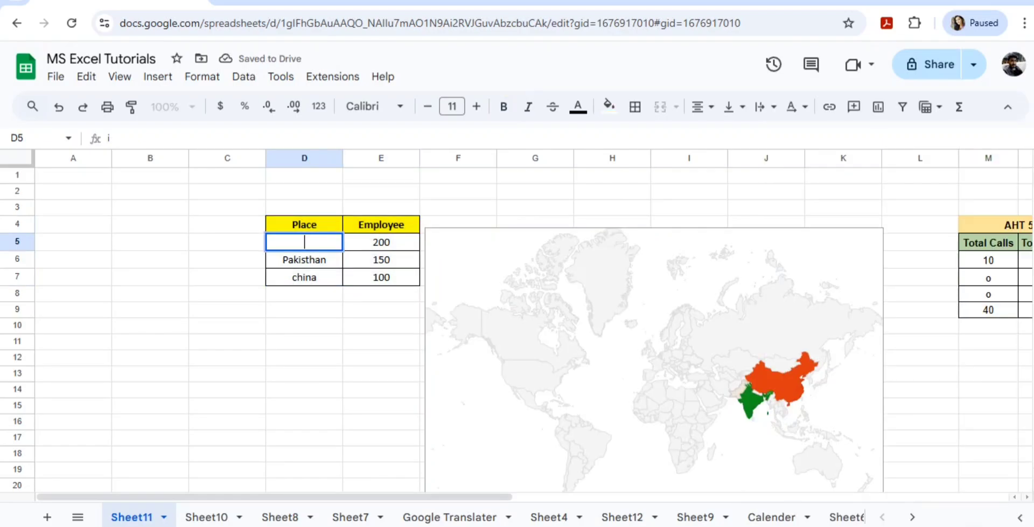
Change India to usa and bring up the Region choices under Customize > Geo
text(usa)
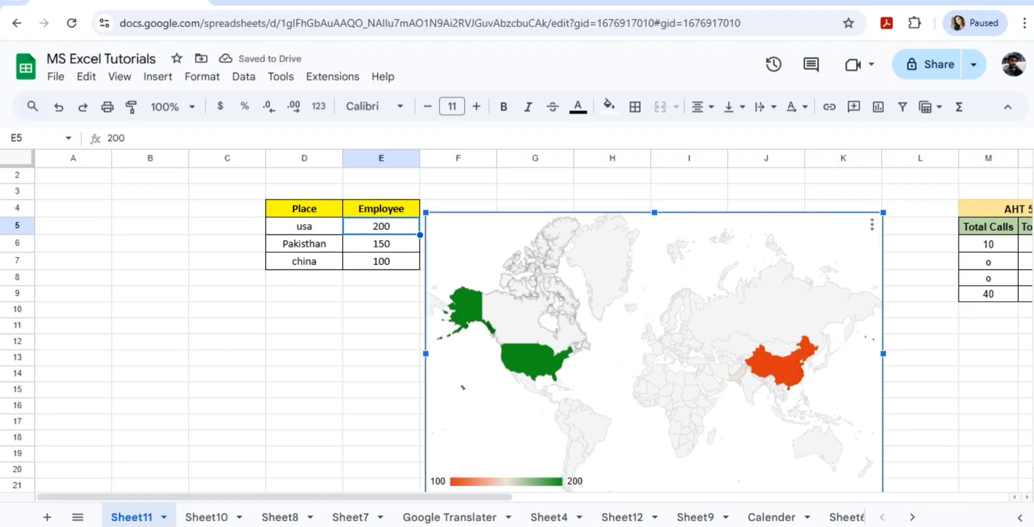
click(871, 224)
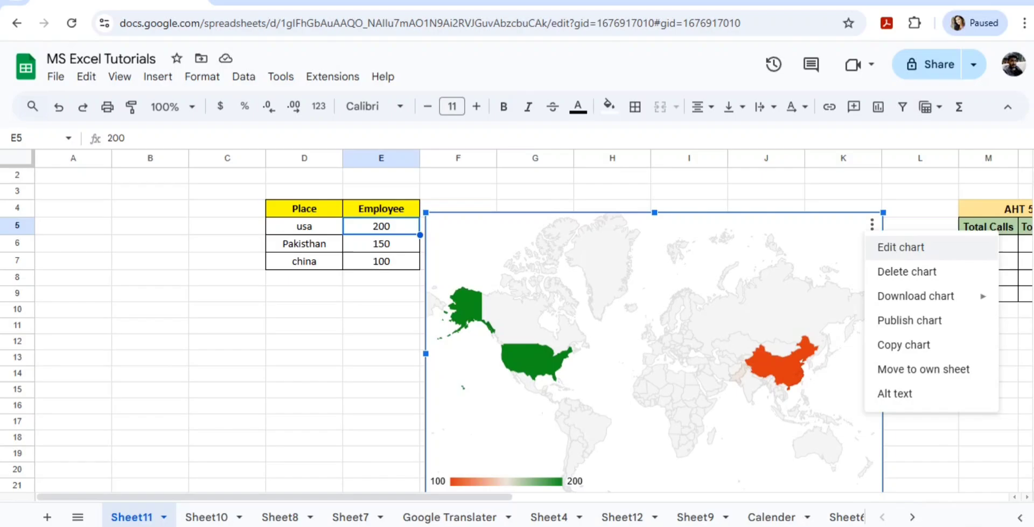
click(900, 247)
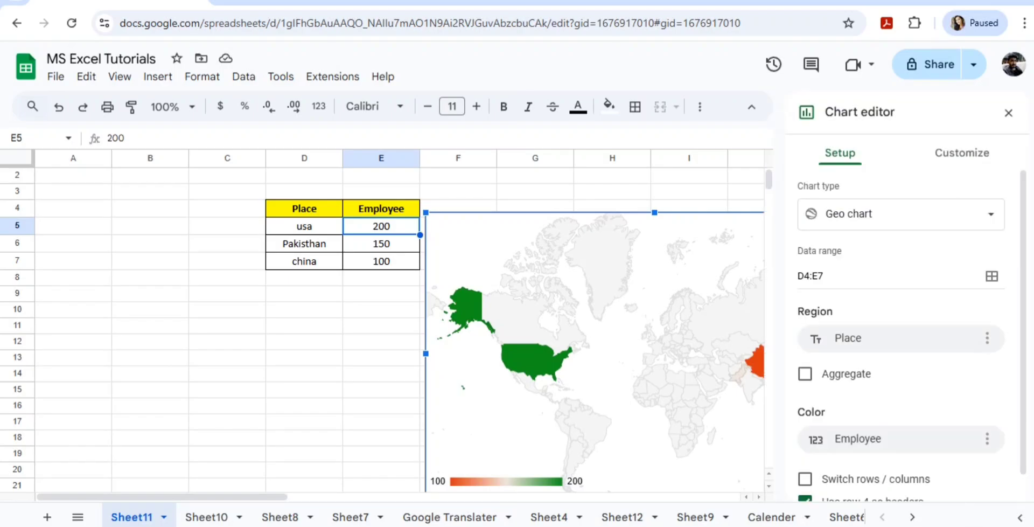
click(962, 152)
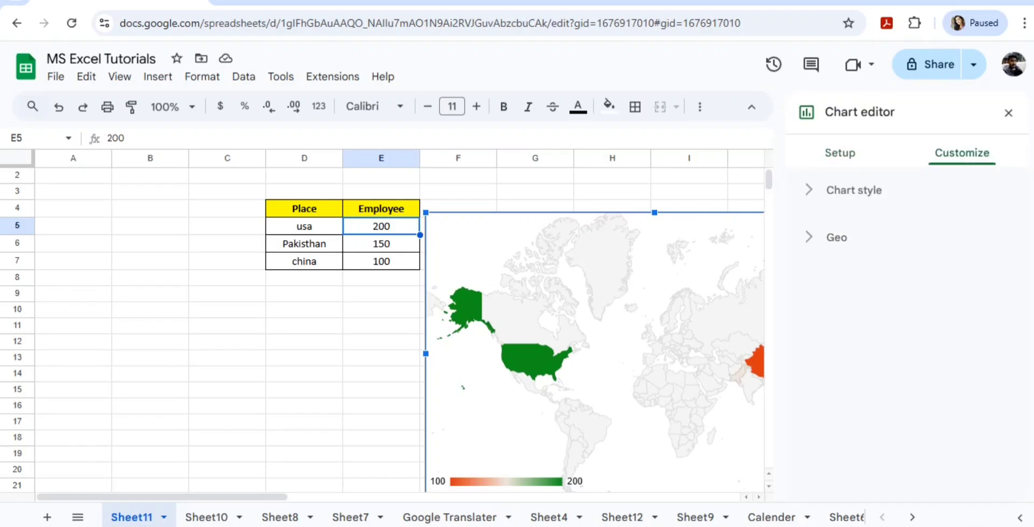
click(854, 190)
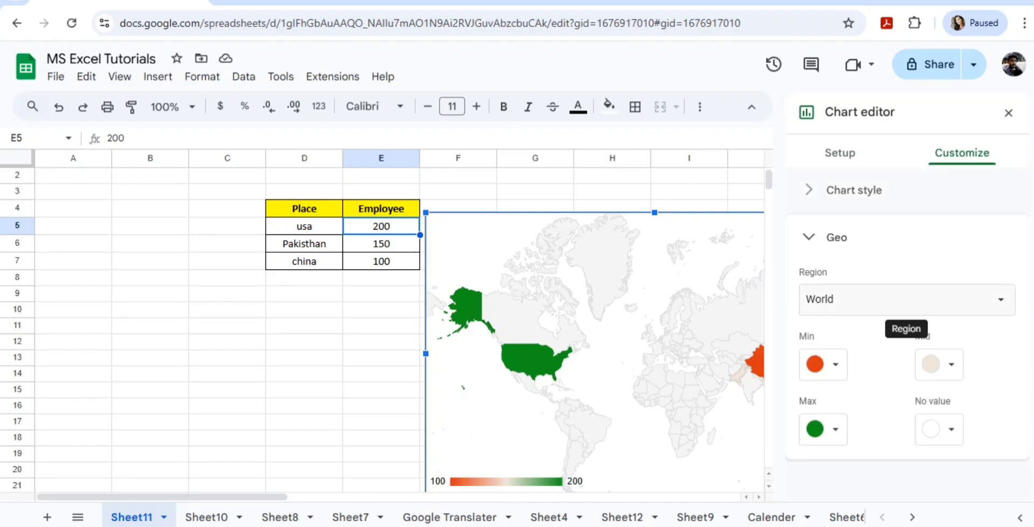
click(907, 300)
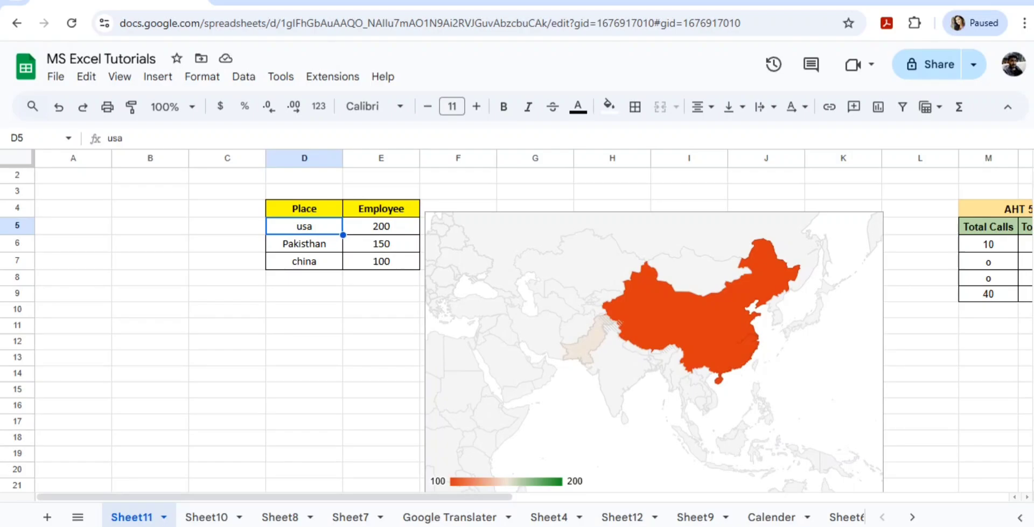
Retype usa as bangladesh in the Place column and reopen the chart editor
text(bangladesh)
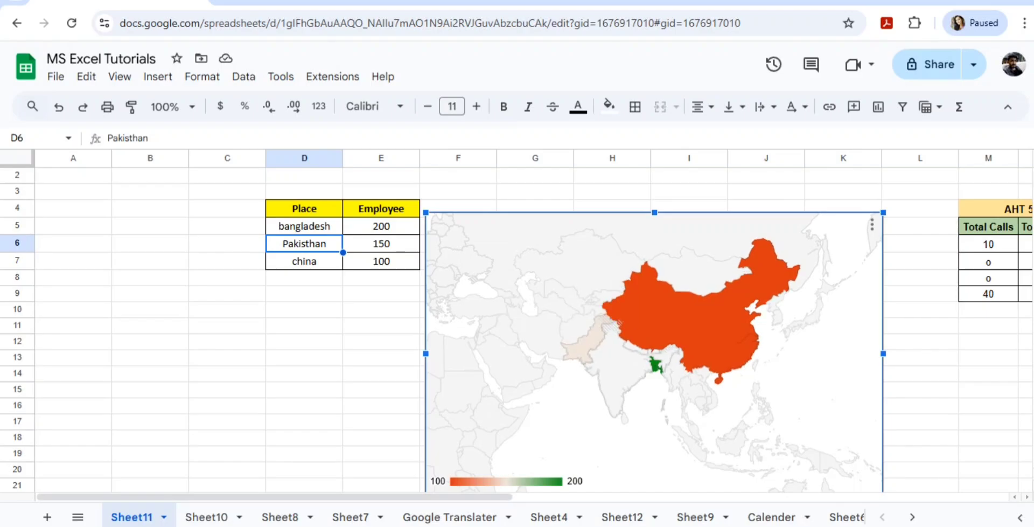
click(872, 225)
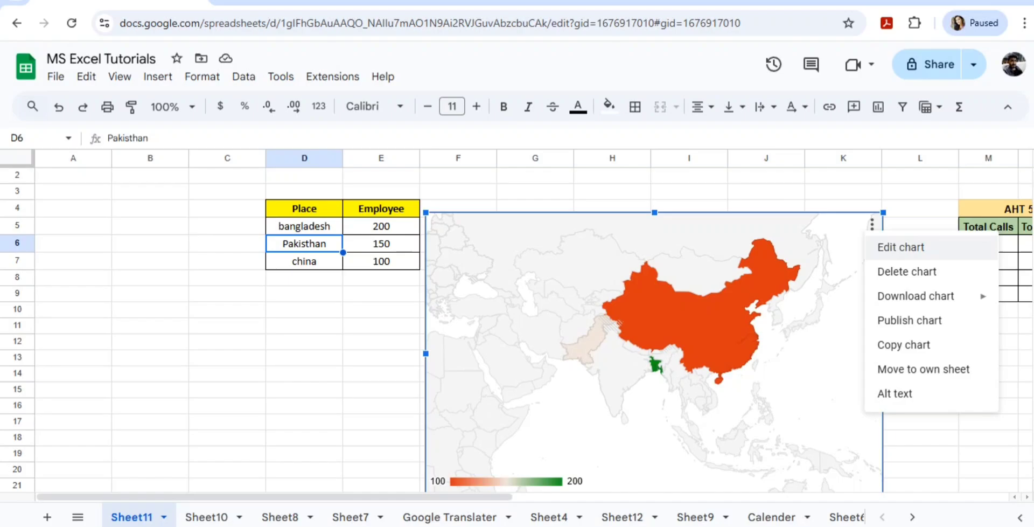
click(900, 248)
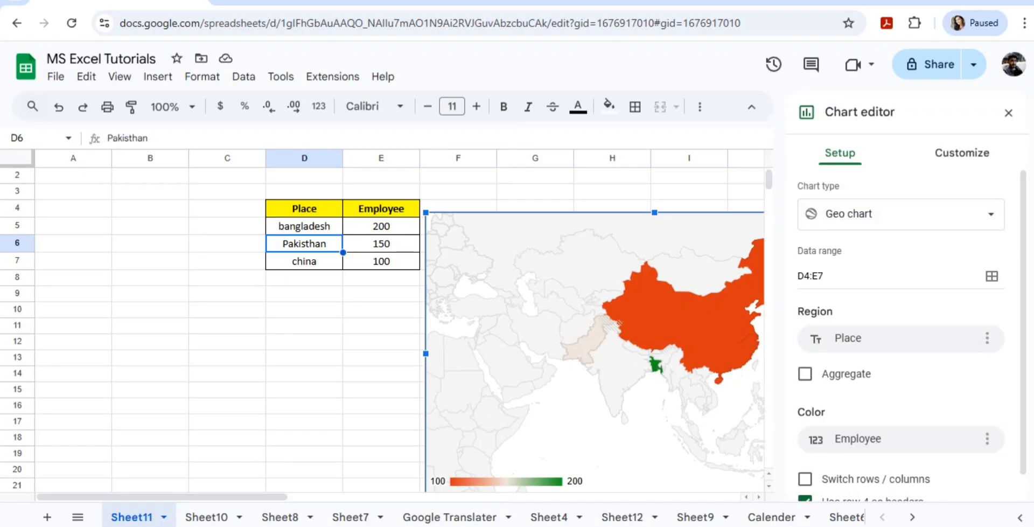
Set the geo chart's mid colour to blue, trying green first
click(962, 153)
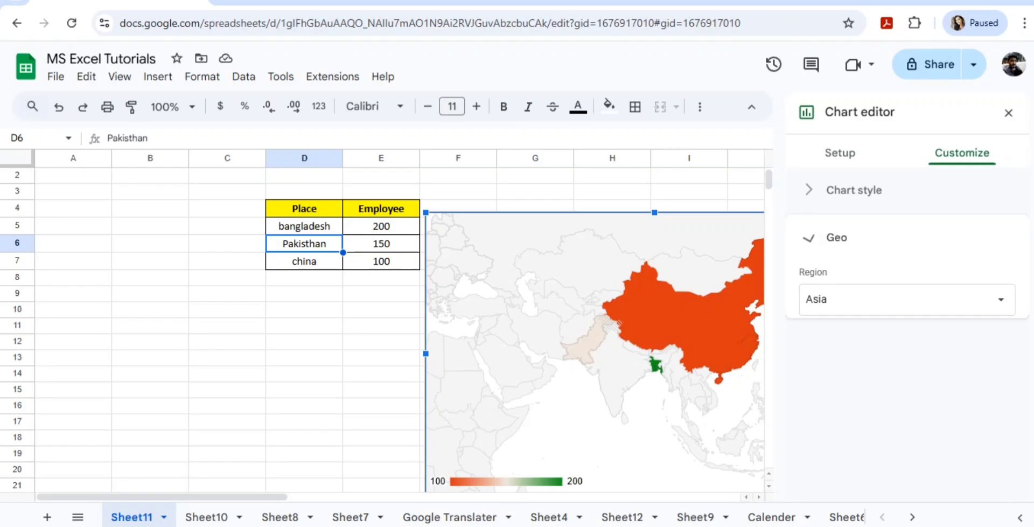
click(836, 237)
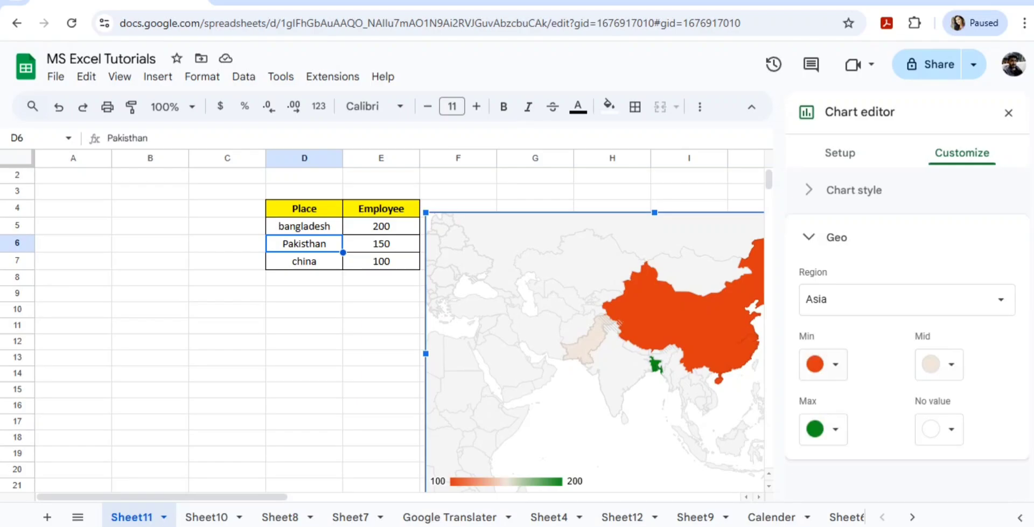
click(939, 365)
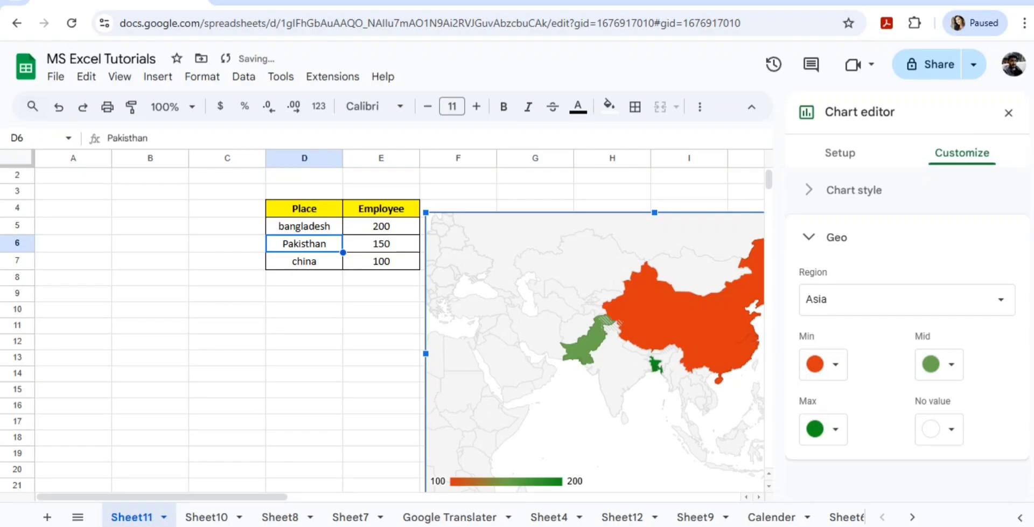
click(938, 364)
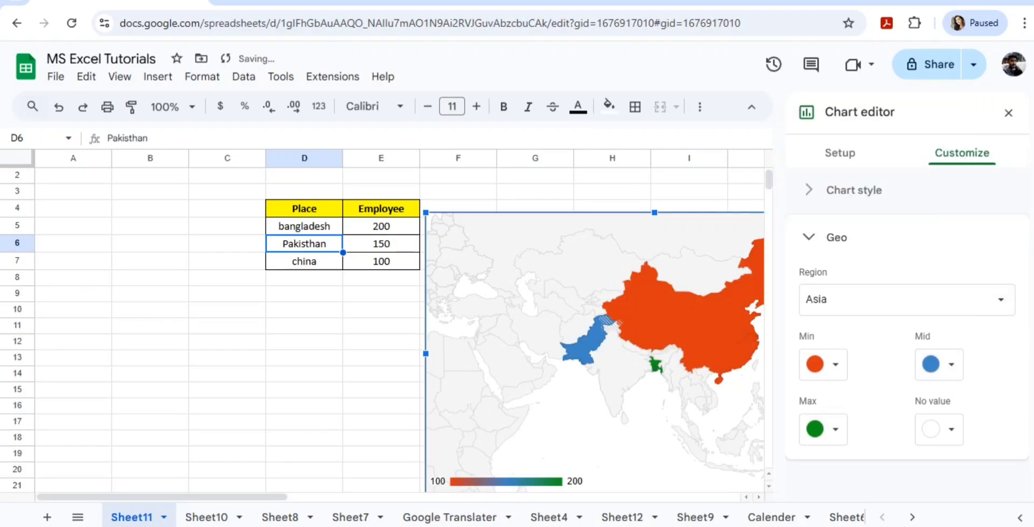
mouse_move(582, 352)
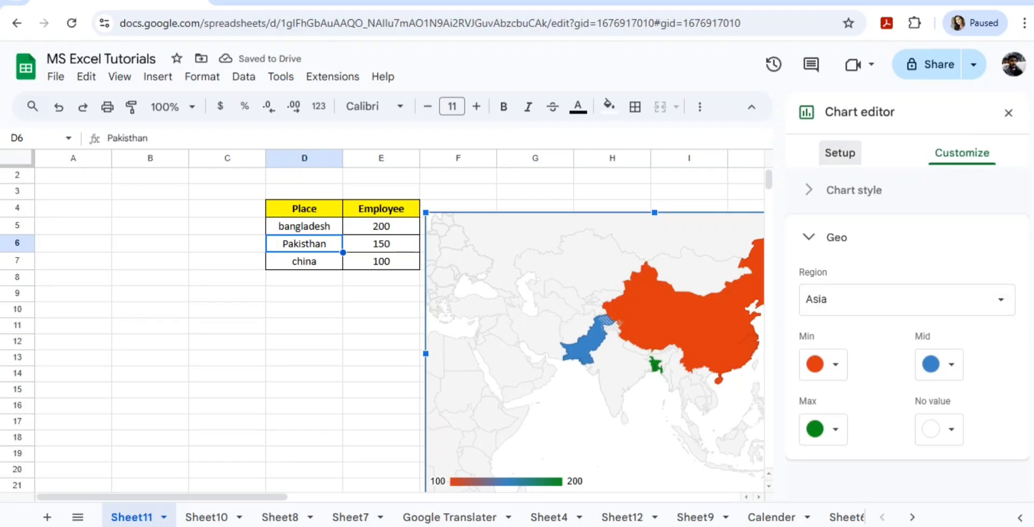
click(840, 152)
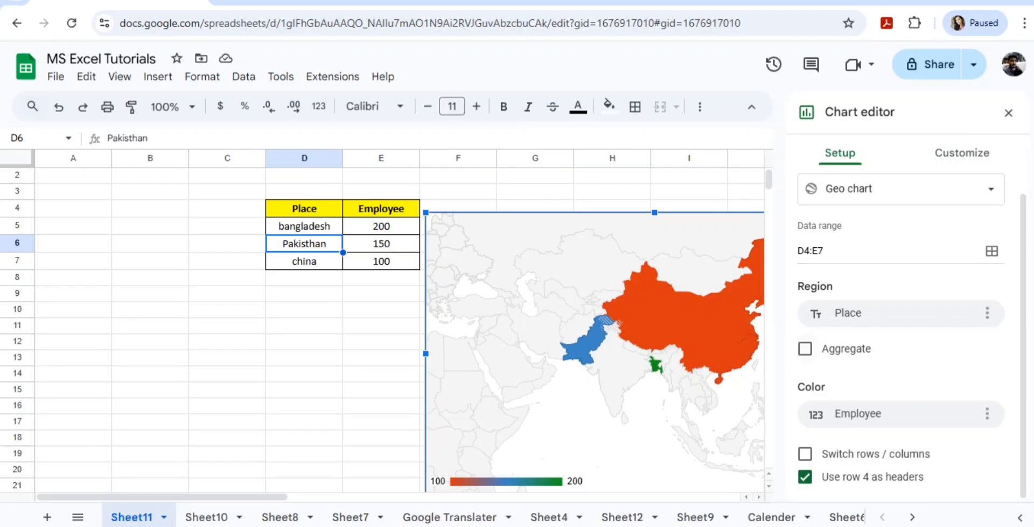
Toggle Aggregate on and off, close the chart editor, and show the chart's menu
click(805, 348)
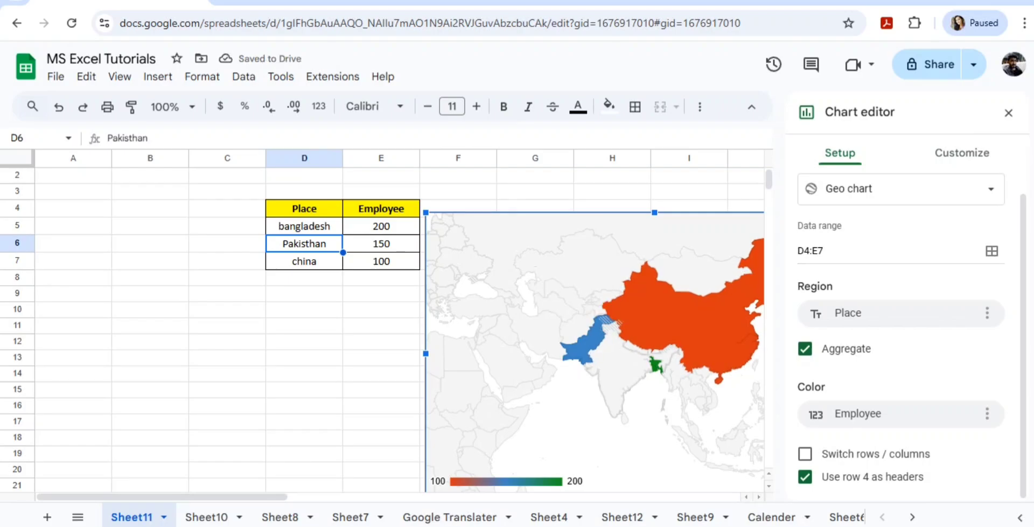
click(805, 349)
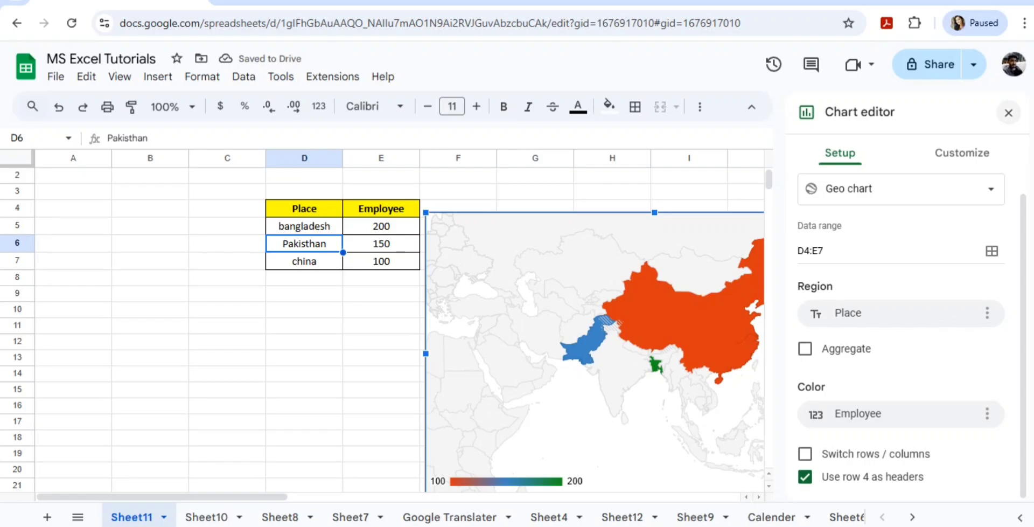
click(1008, 113)
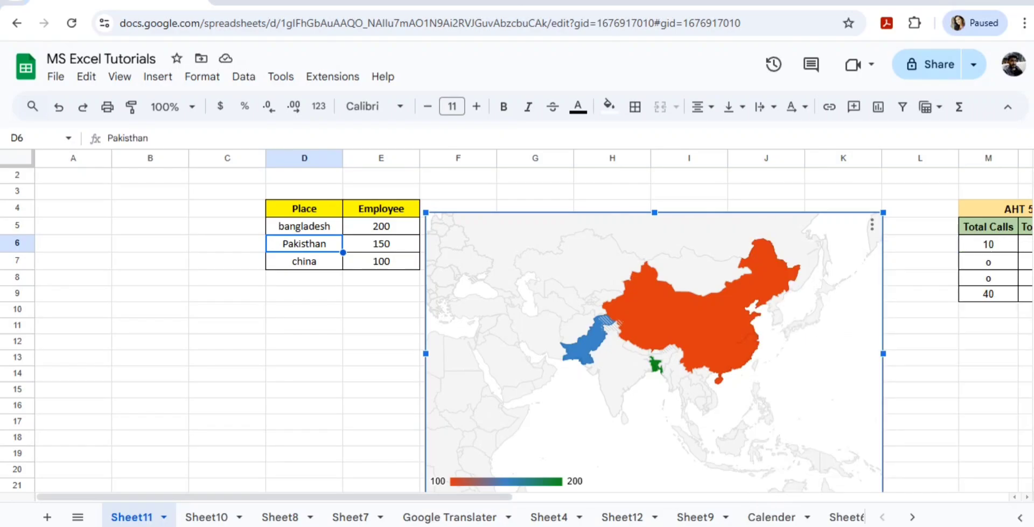
click(871, 225)
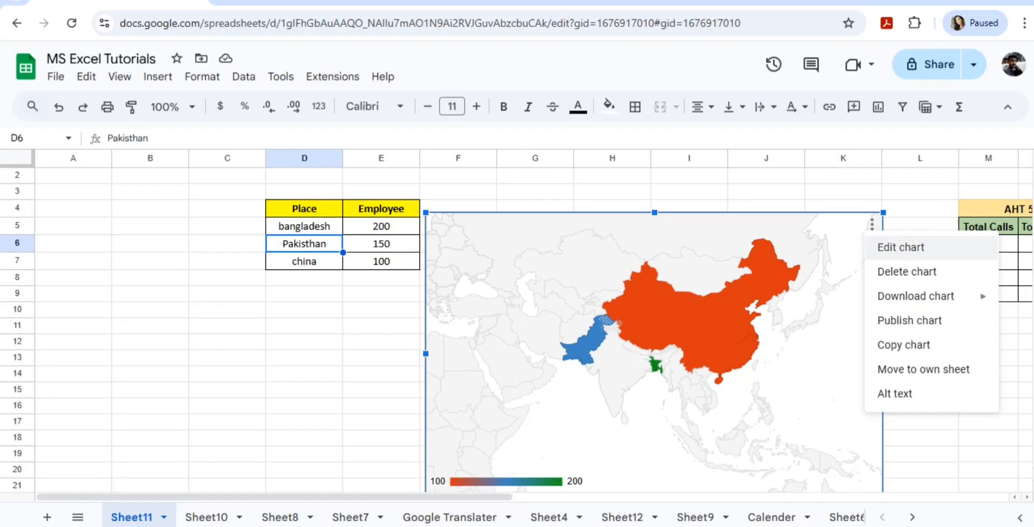
click(900, 247)
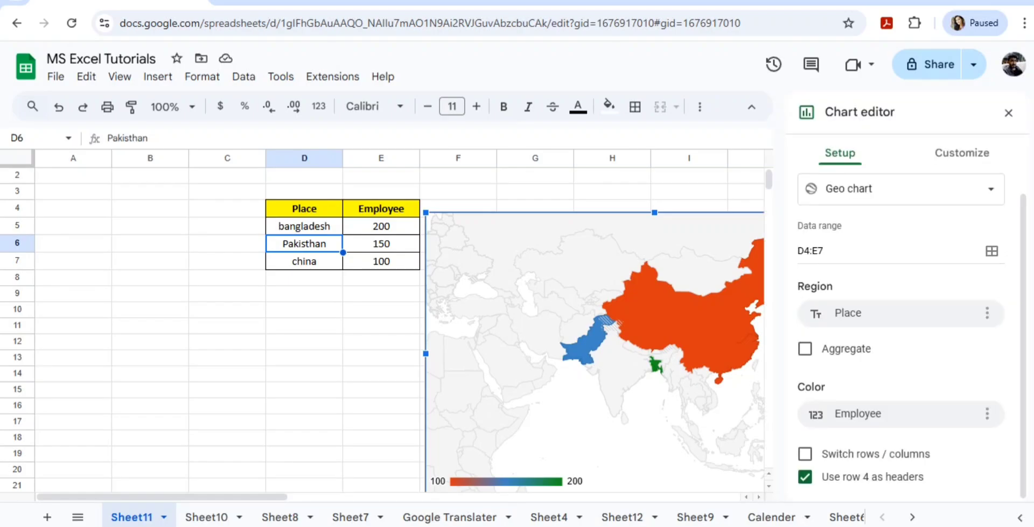
click(962, 153)
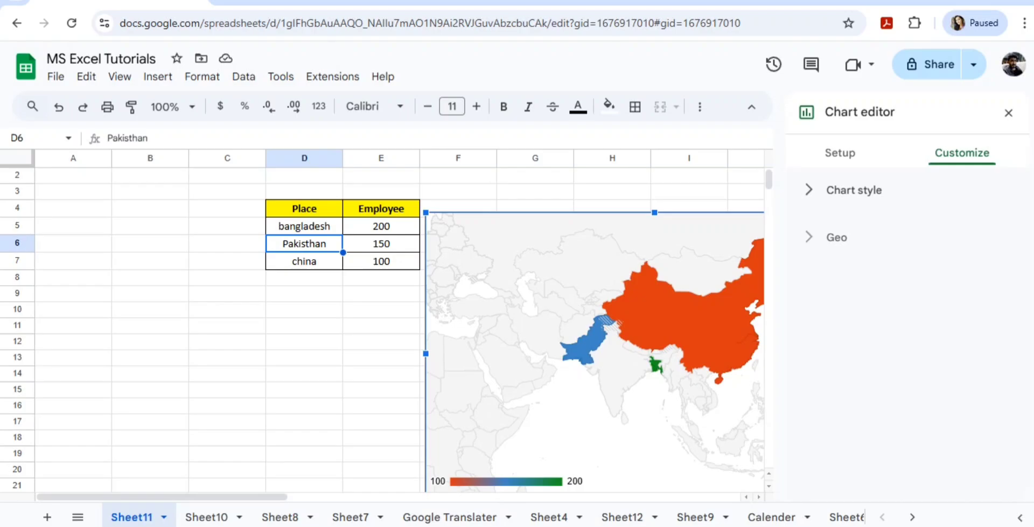
click(854, 189)
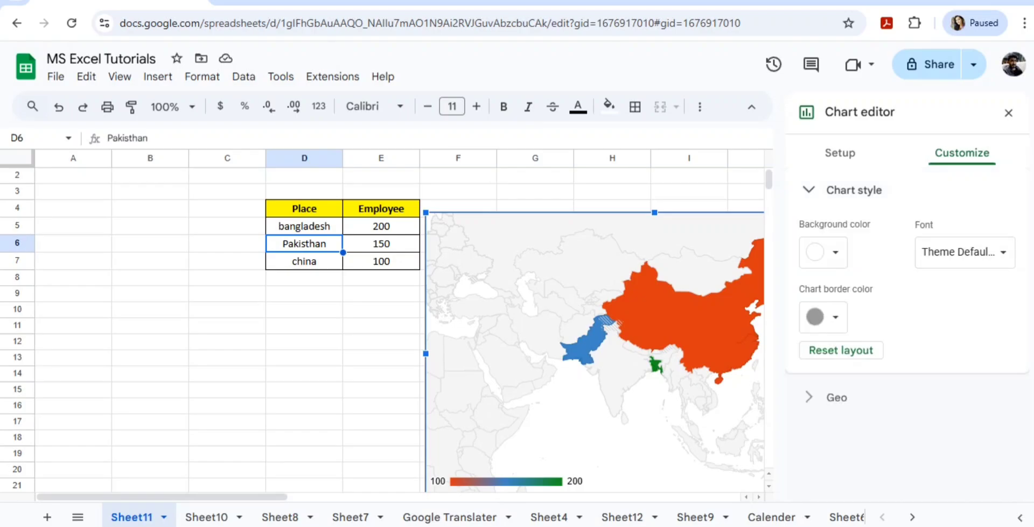
click(1009, 113)
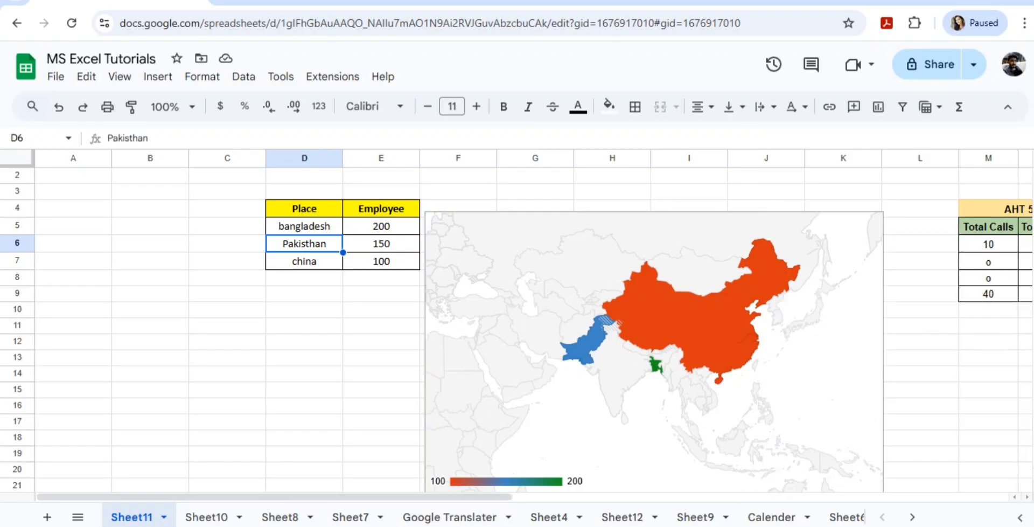